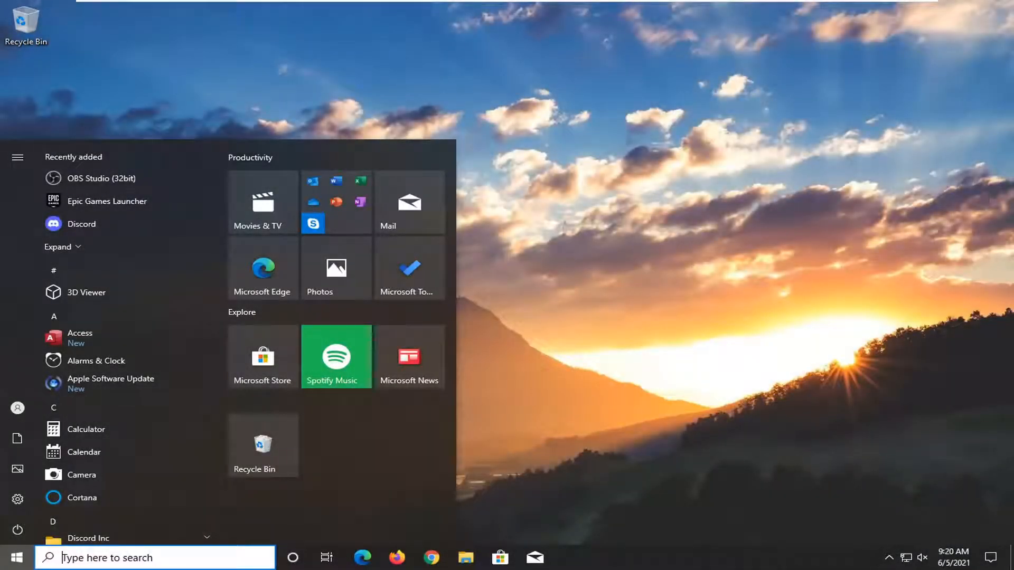
# Dismiss the Start menu so the desktop is clear.
pyautogui.click(143, 445)
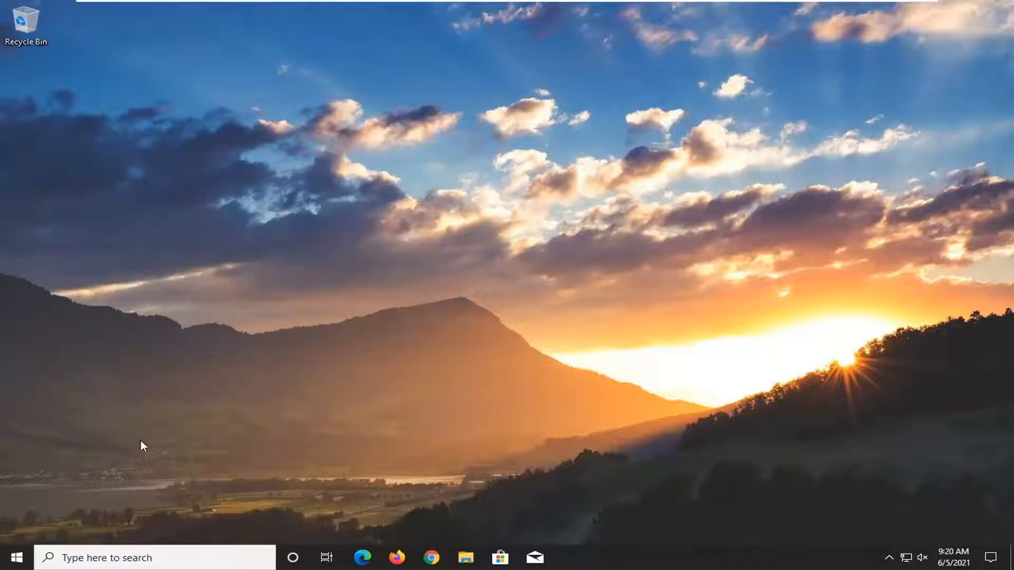
pyautogui.moveTo(216, 429)
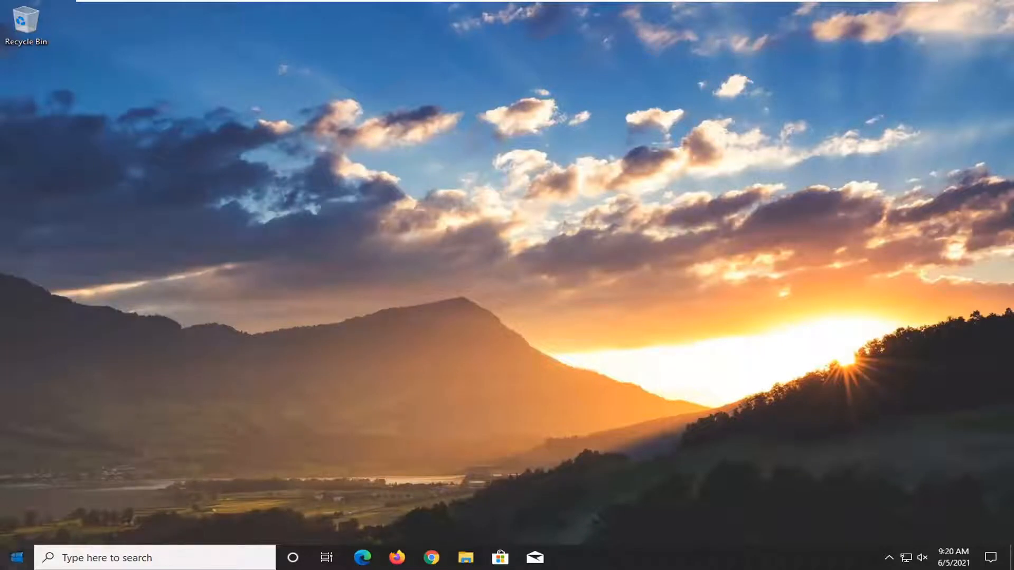
# Search the computer for 'system restore' from the taskbar search box.
pyautogui.click(13, 557)
pyautogui.write('system restore')
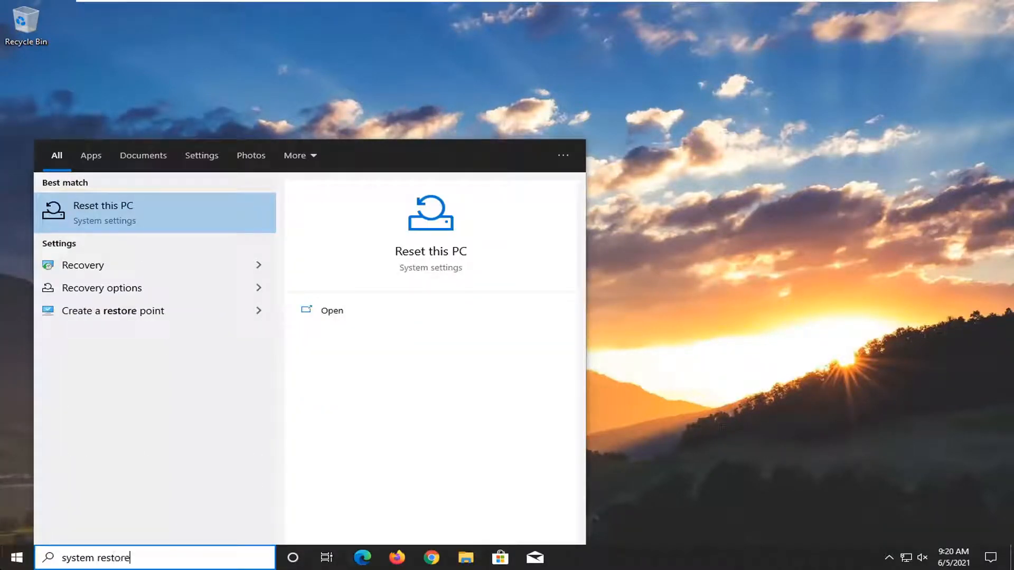
pyautogui.moveTo(112, 310)
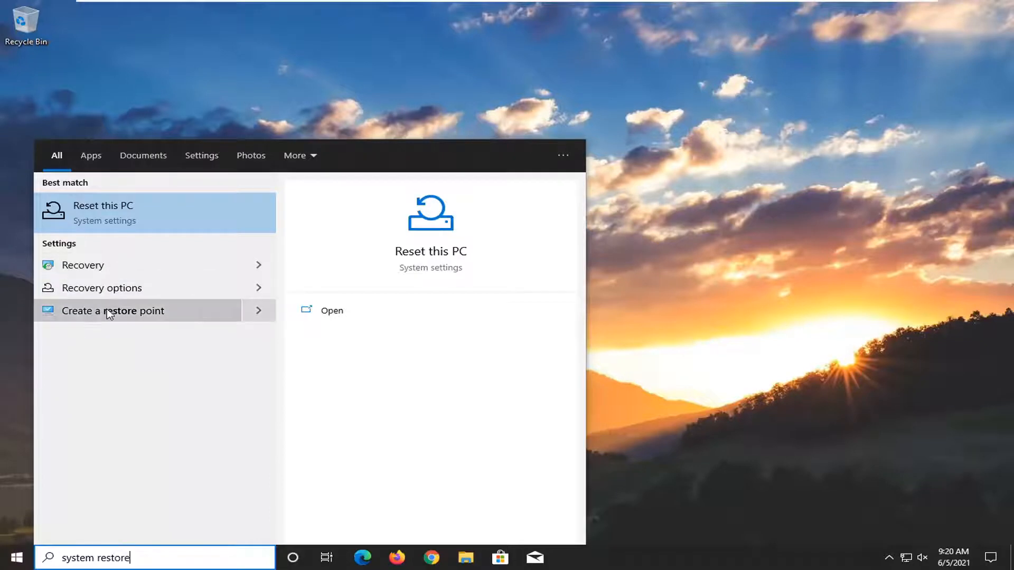
# Choose 'Create a restore point' and select Local Disk (C:), showing protection Off.
pyautogui.click(112, 311)
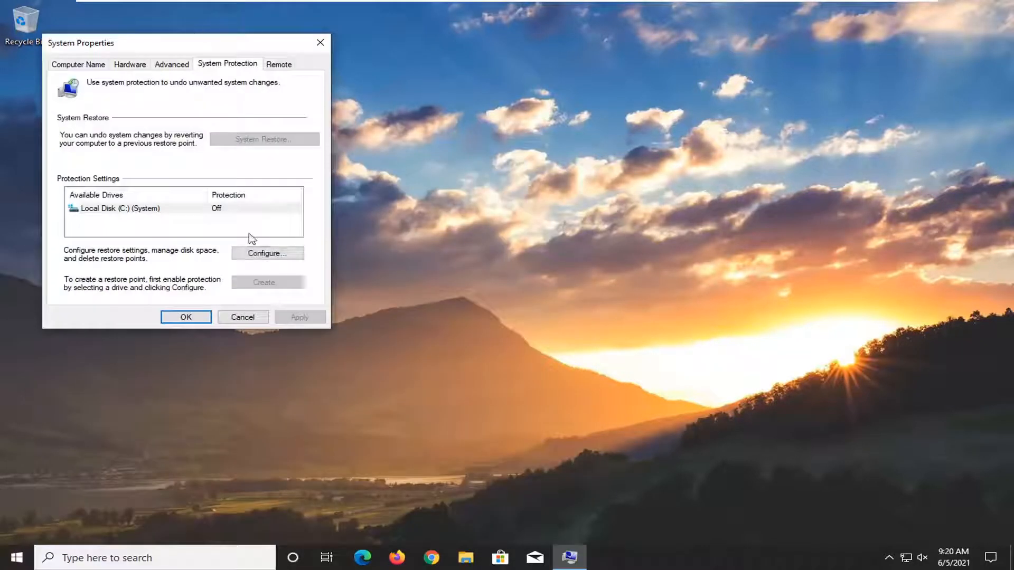
pyautogui.click(120, 208)
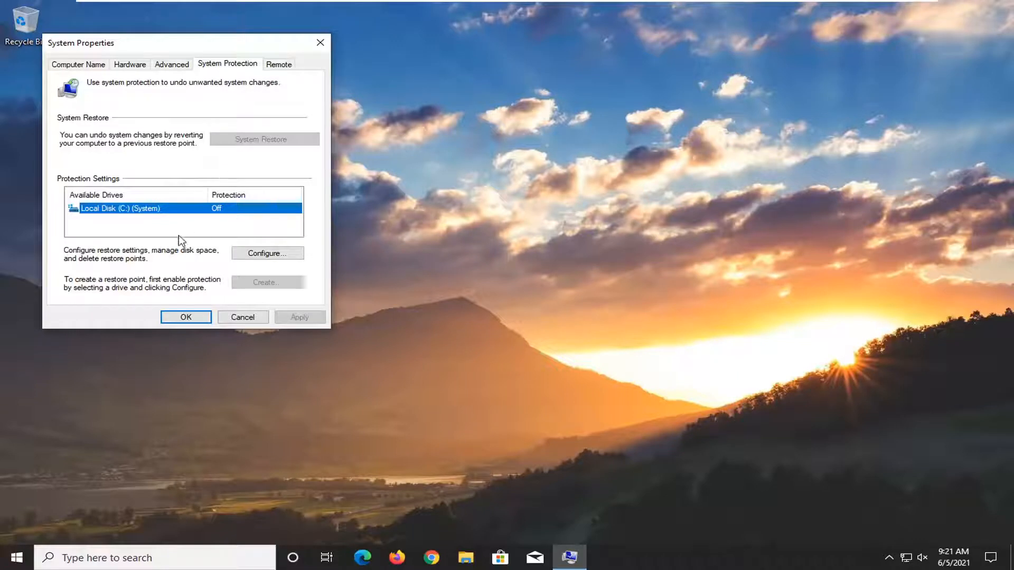
pyautogui.moveTo(359, 235)
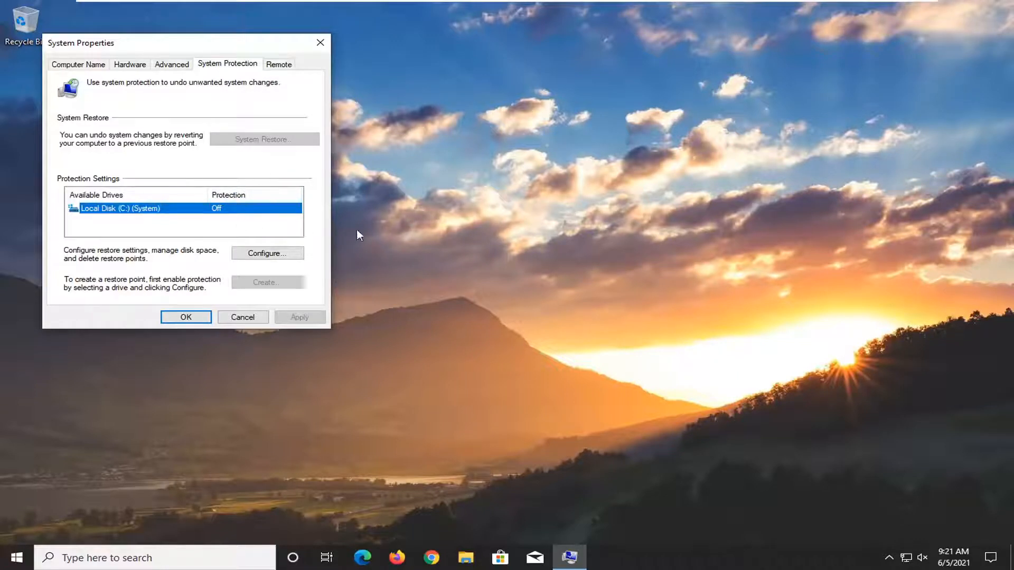
pyautogui.moveTo(335, 244)
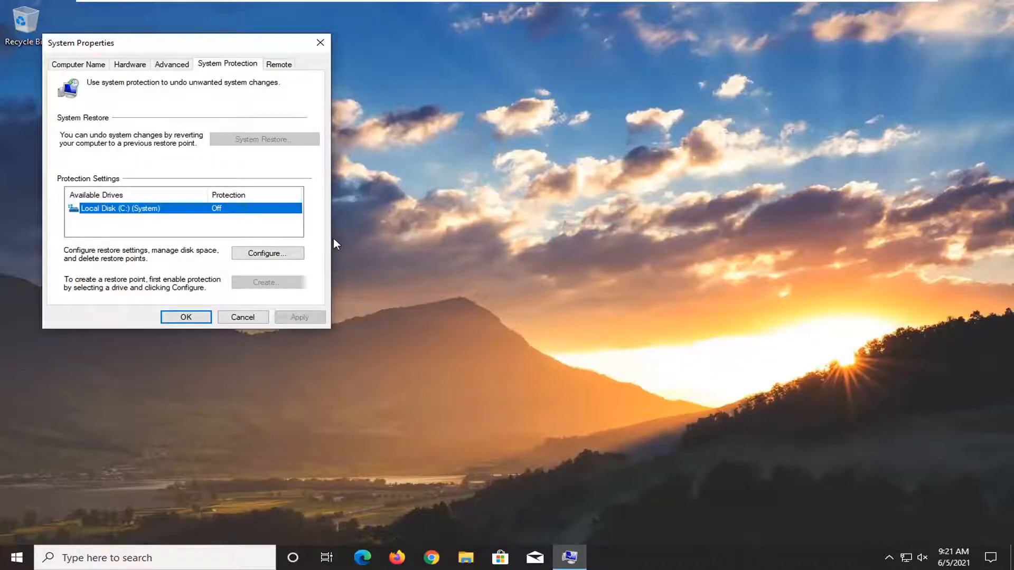
pyautogui.moveTo(365, 251)
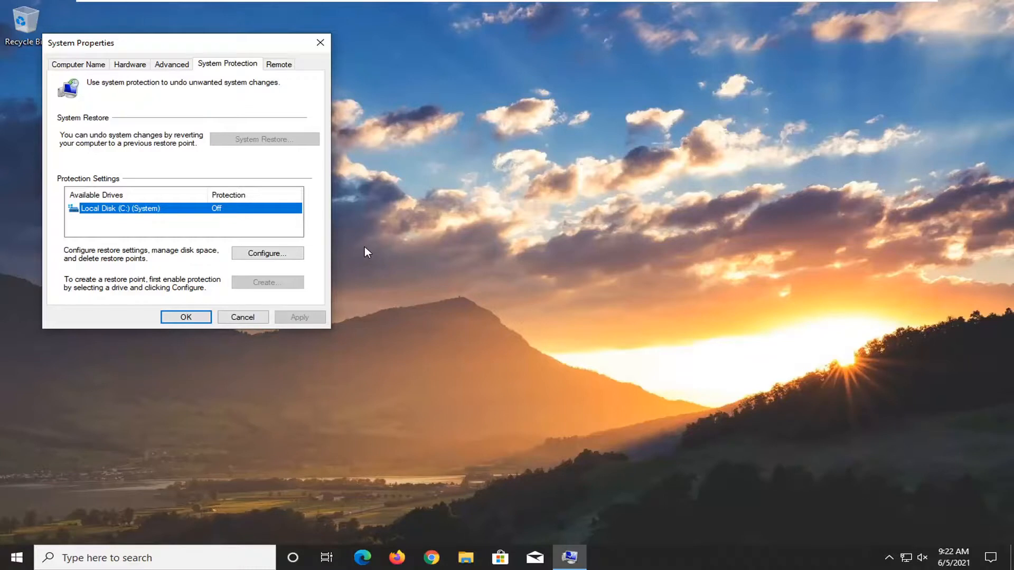
pyautogui.moveTo(247, 47)
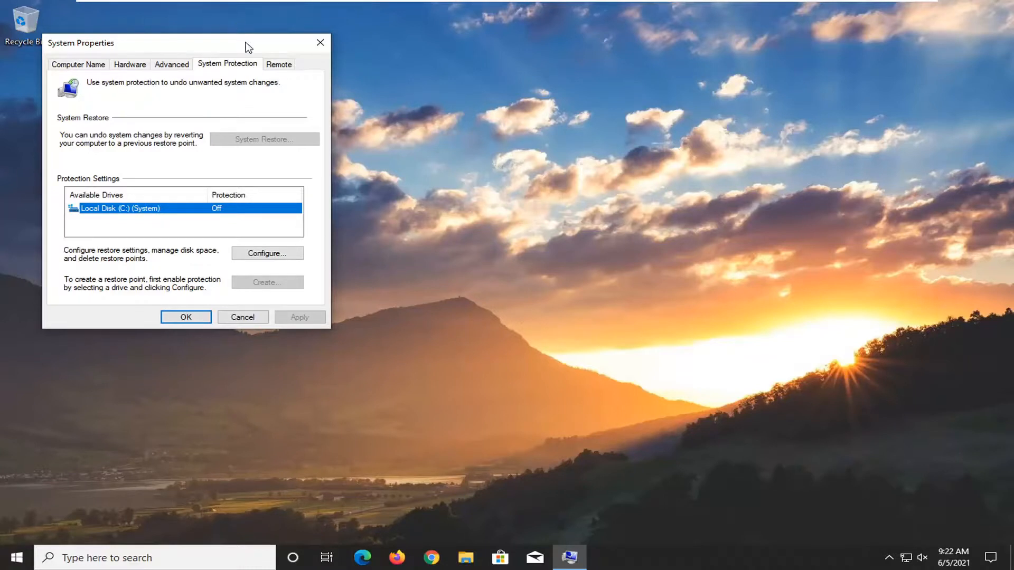
pyautogui.moveTo(439, 287)
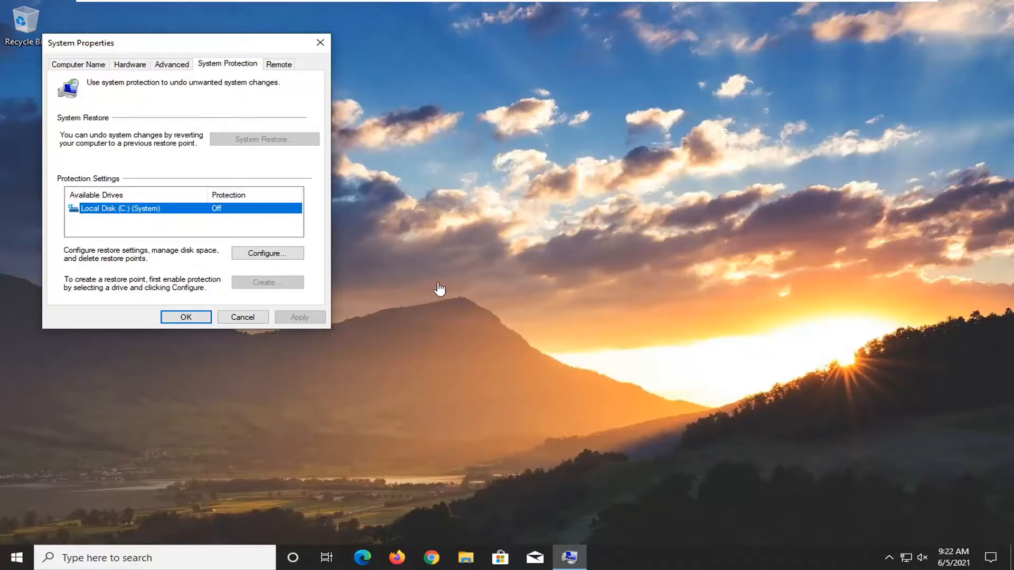